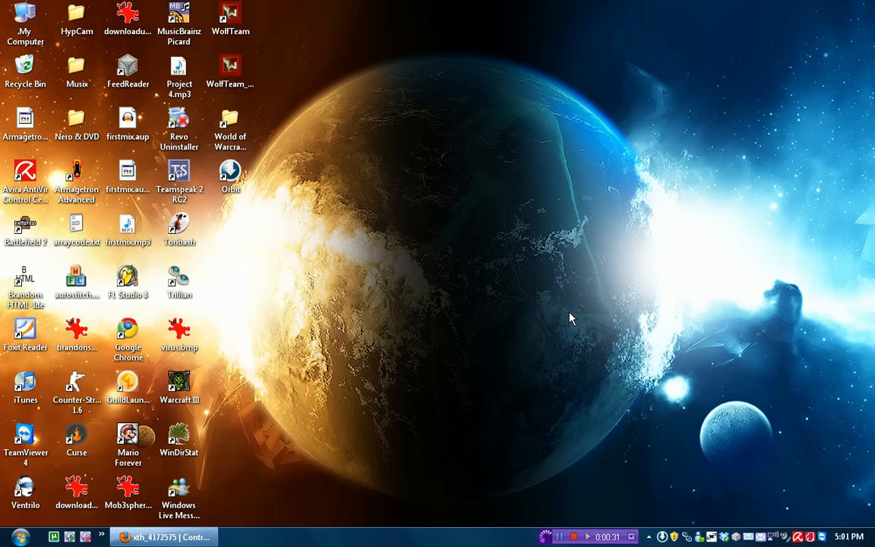
pyautogui.moveTo(232, 508)
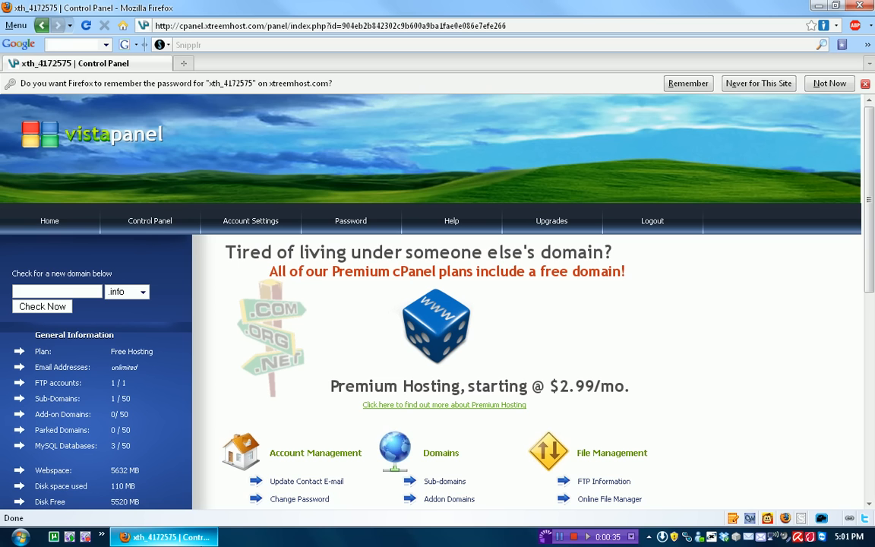
# Enter the xtreemhost address in a new Firefox tab
pyautogui.write('xtreemhost.com')
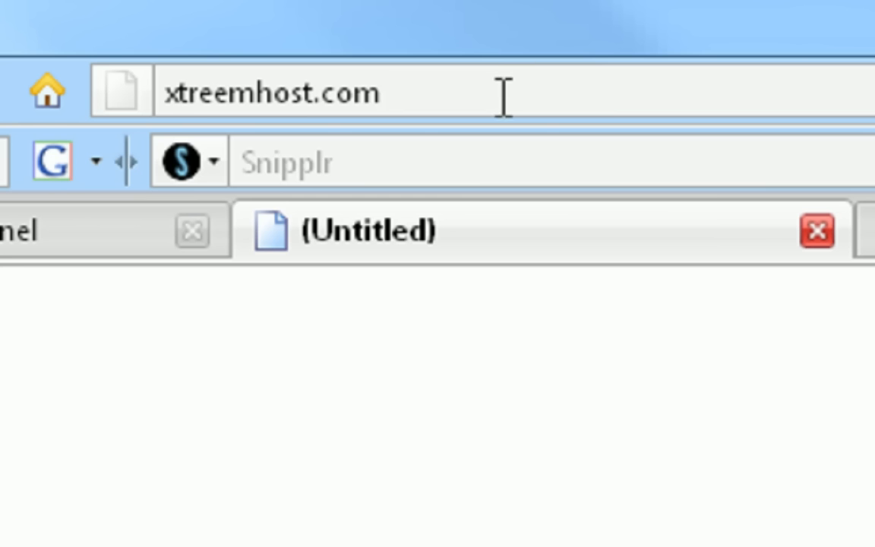
# Load xtreemhost.com, view its sign-up page, then close the site
pyautogui.press('Return')
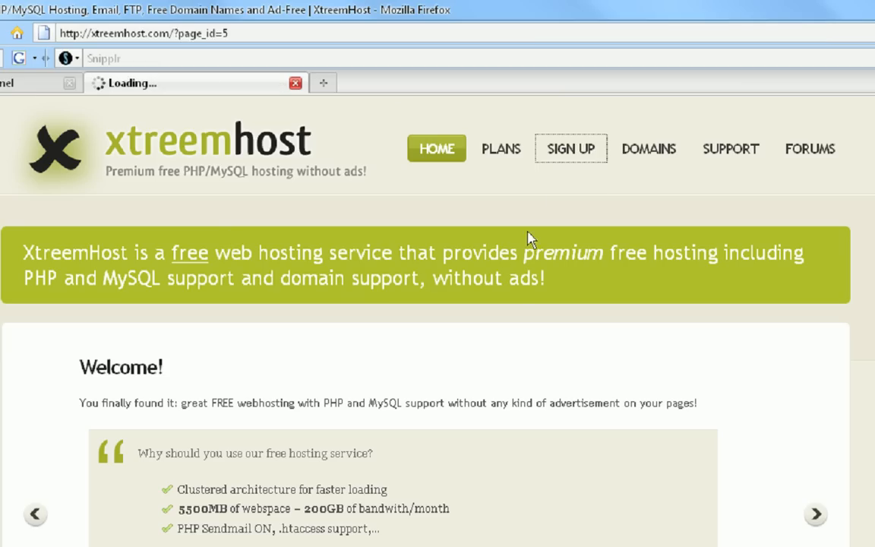
pyautogui.click(571, 148)
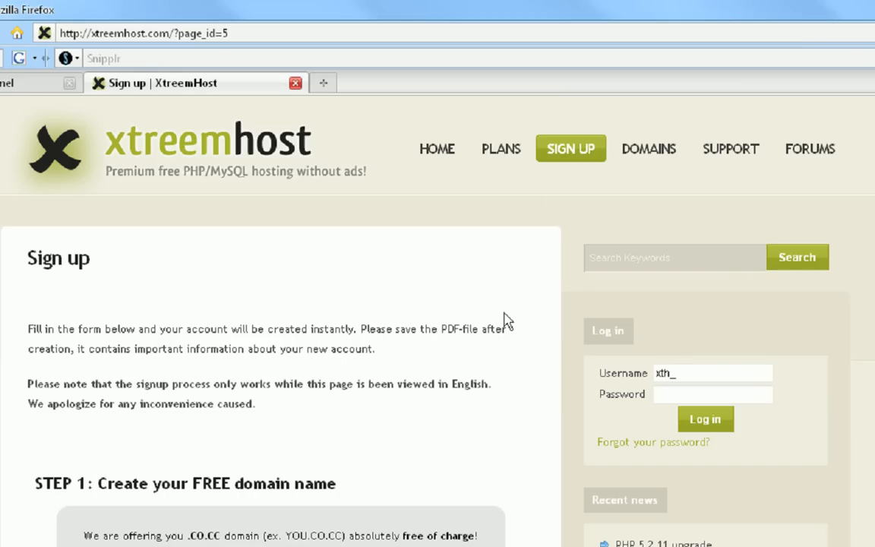
pyautogui.click(704, 418)
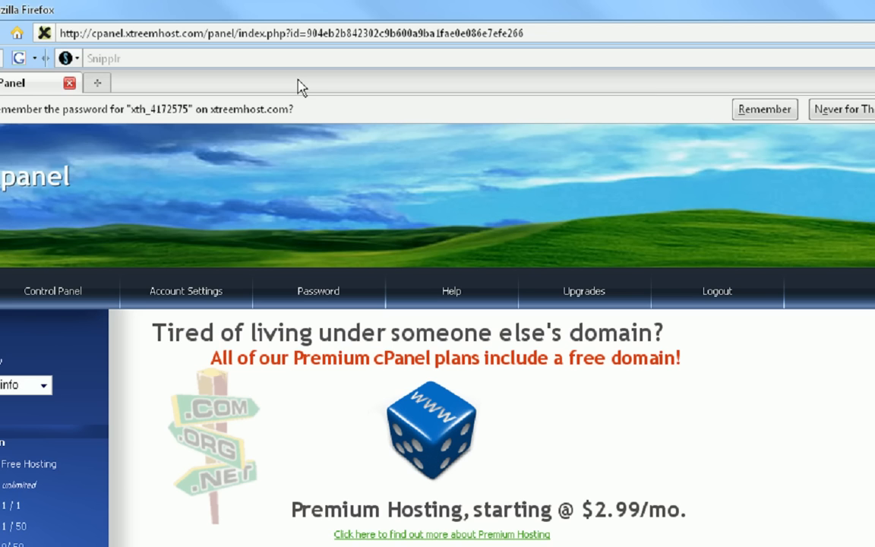
pyautogui.moveTo(856, 467)
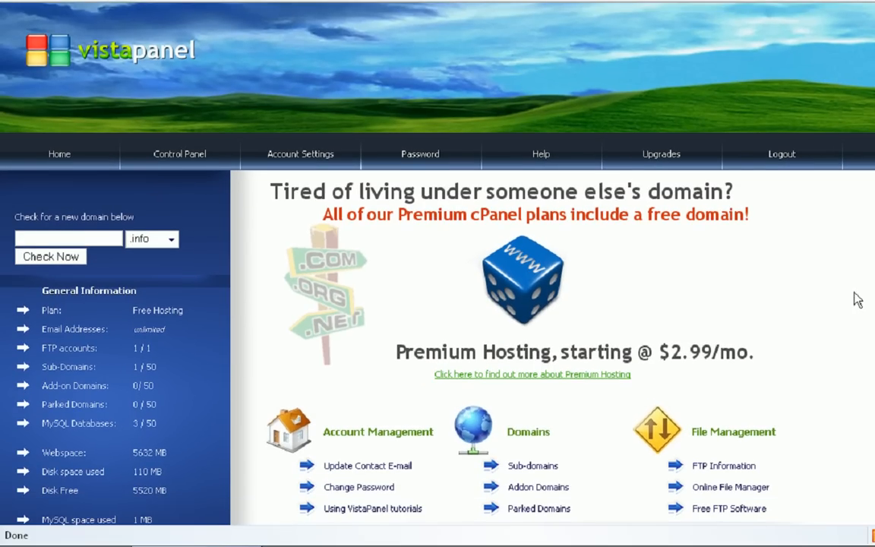
pyautogui.moveTo(815, 363)
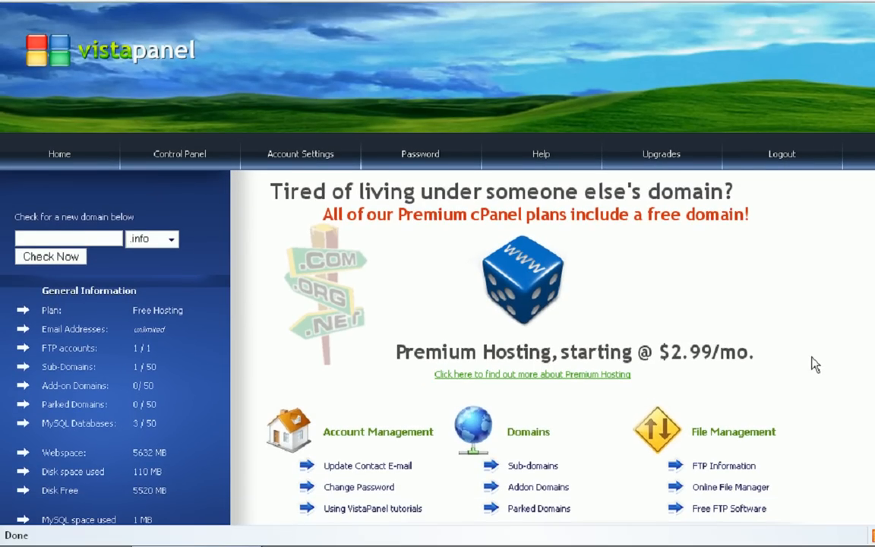
pyautogui.moveTo(826, 391)
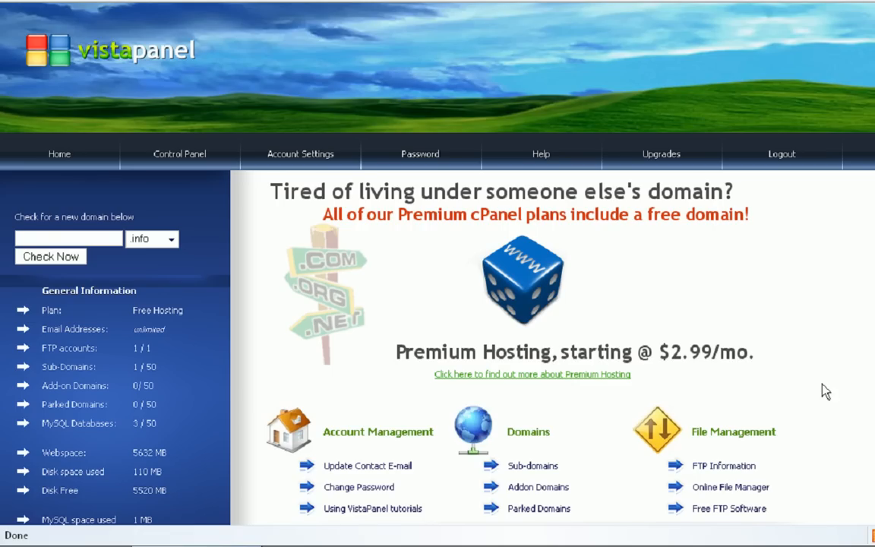
pyautogui.moveTo(453, 289)
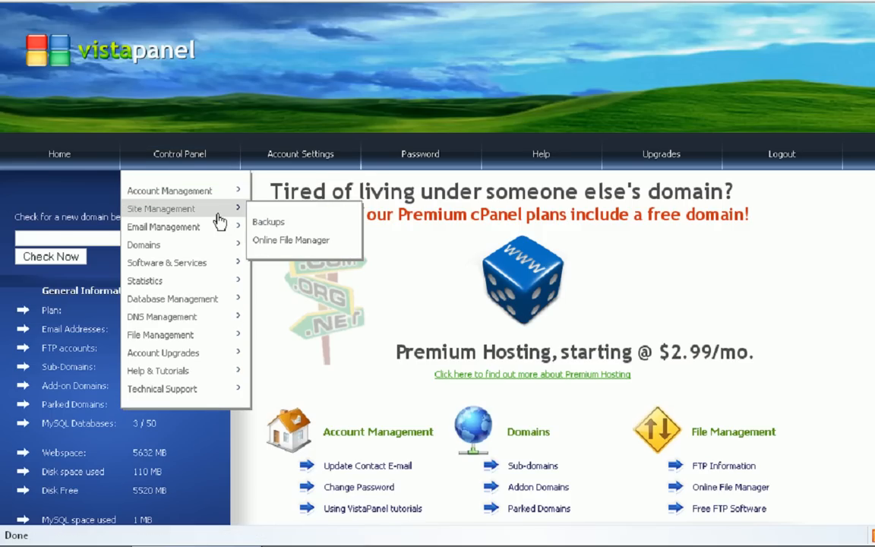
pyautogui.moveTo(169, 190)
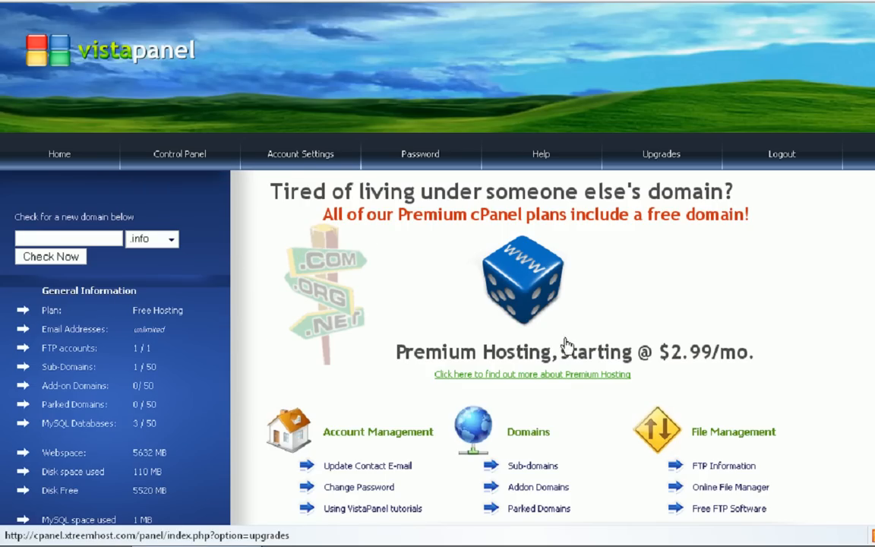
# Browse the Update Contact E-mail form, then bring up the Control Panel section menu
pyautogui.click(367, 465)
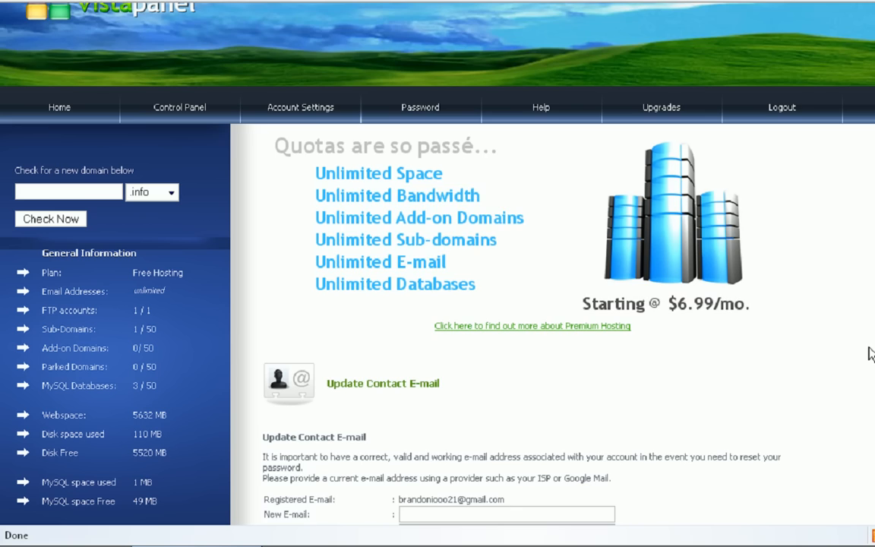
pyautogui.scroll(-3)
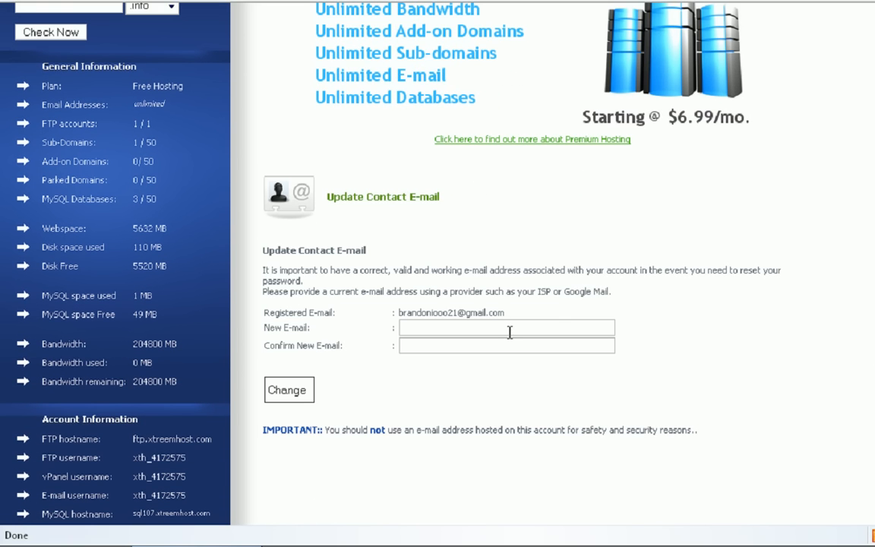
pyautogui.moveTo(484, 251)
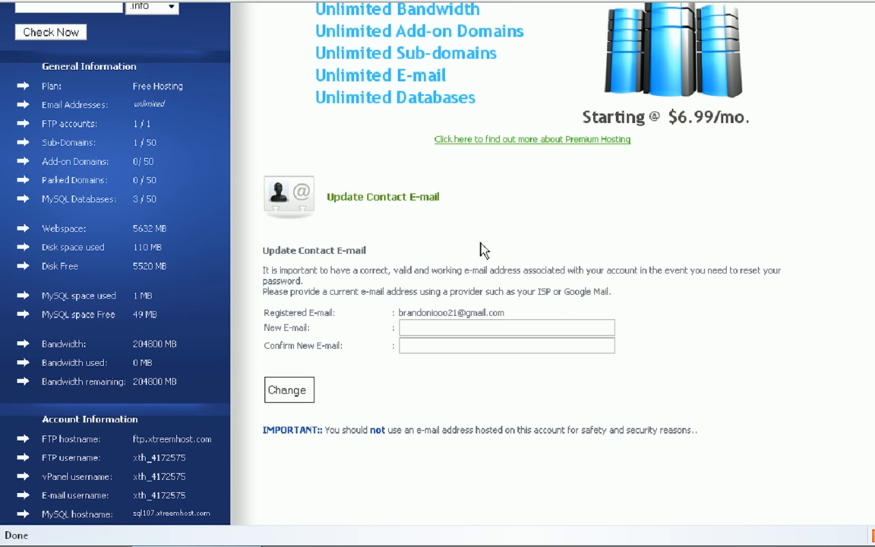
pyautogui.scroll(3)
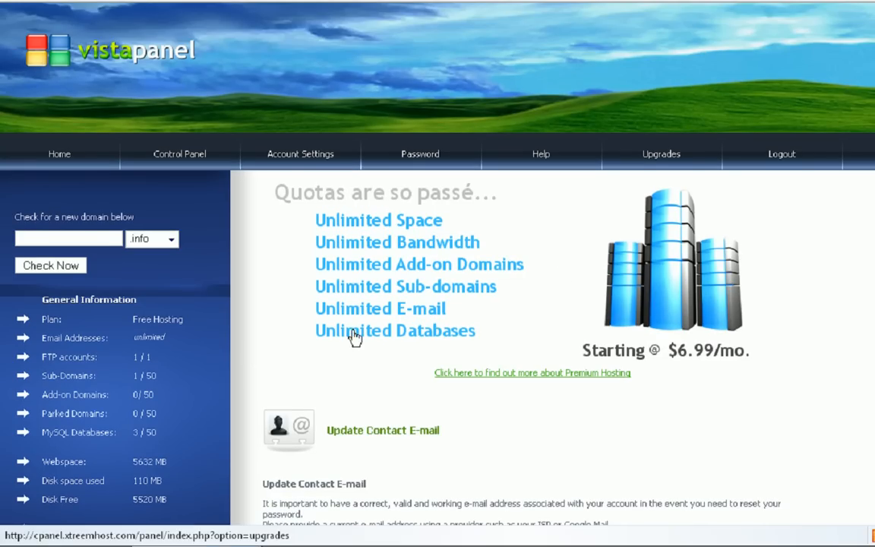
pyautogui.click(180, 153)
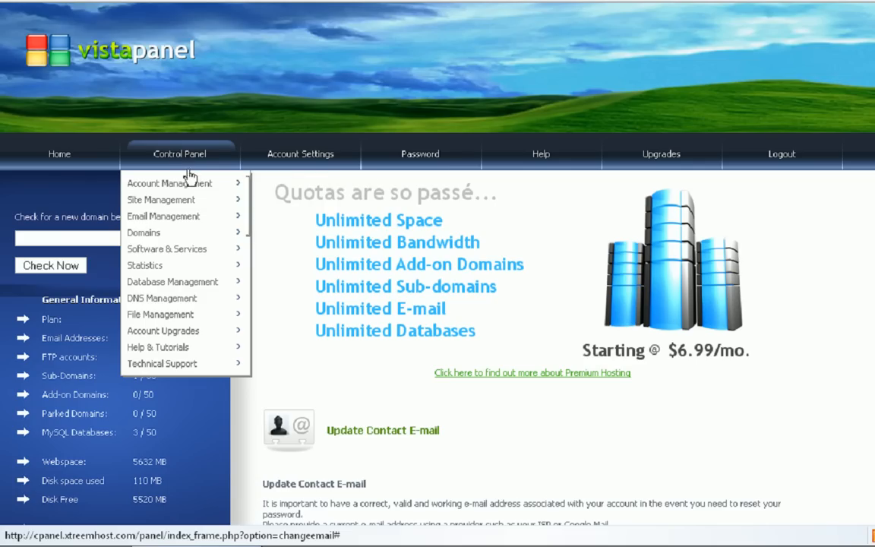
pyautogui.moveTo(144, 232)
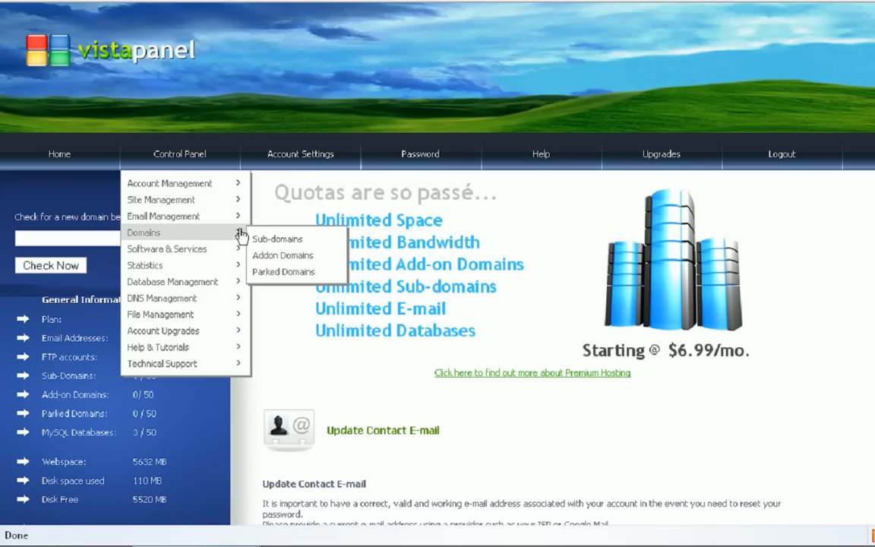
# Add the TutorialSites sub-domain, creating tutorialsites.xtreemhost.com in the sub-domains list
pyautogui.click(277, 238)
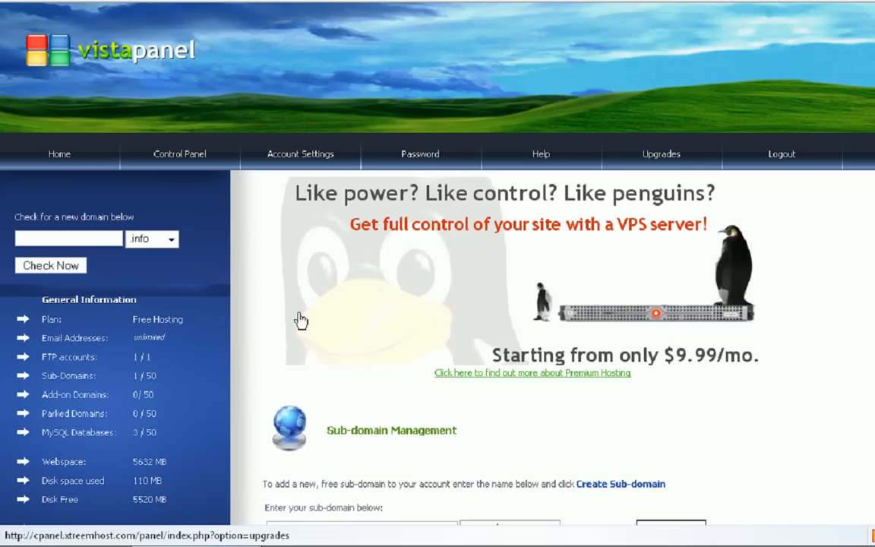
pyautogui.scroll(-3)
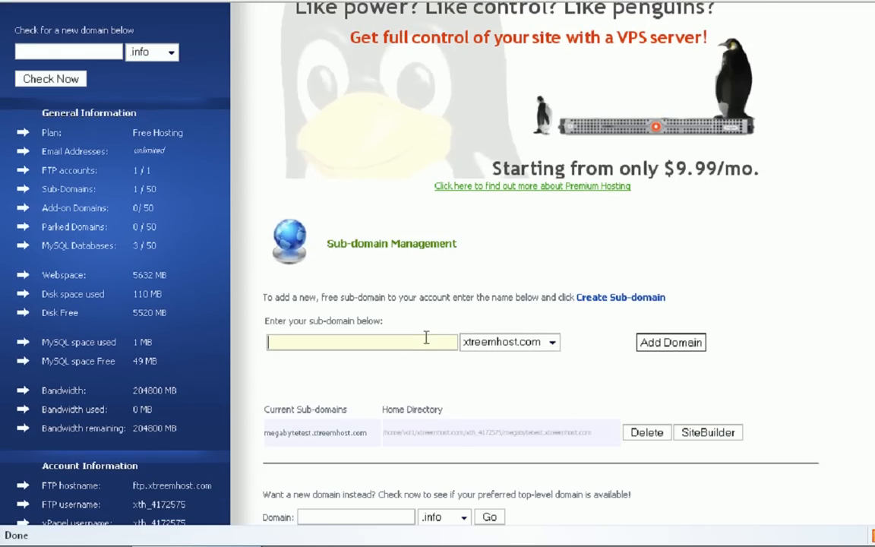
pyautogui.moveTo(437, 363)
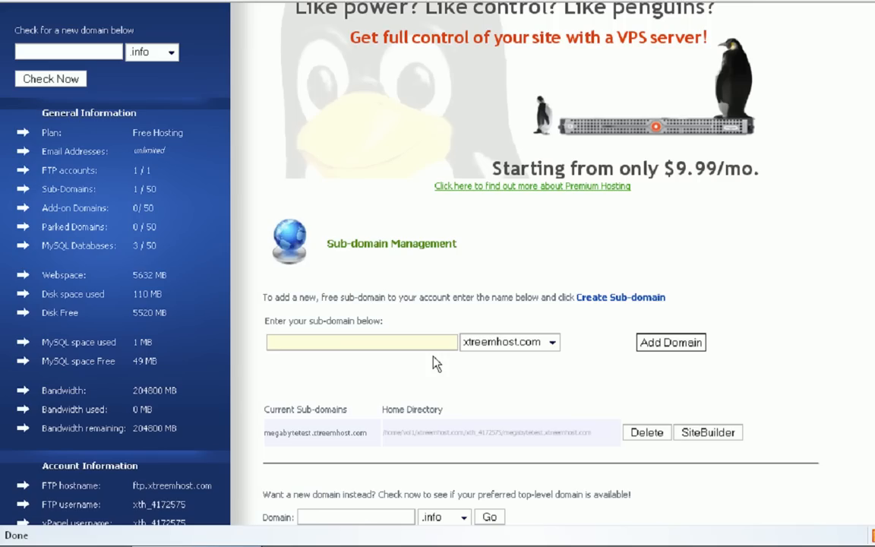
pyautogui.write('Tutorial')
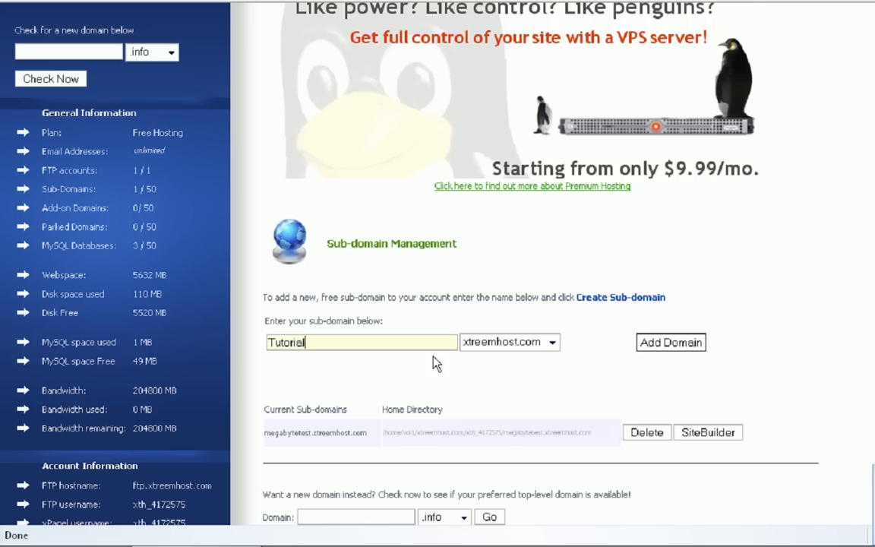
pyautogui.write('Sites')
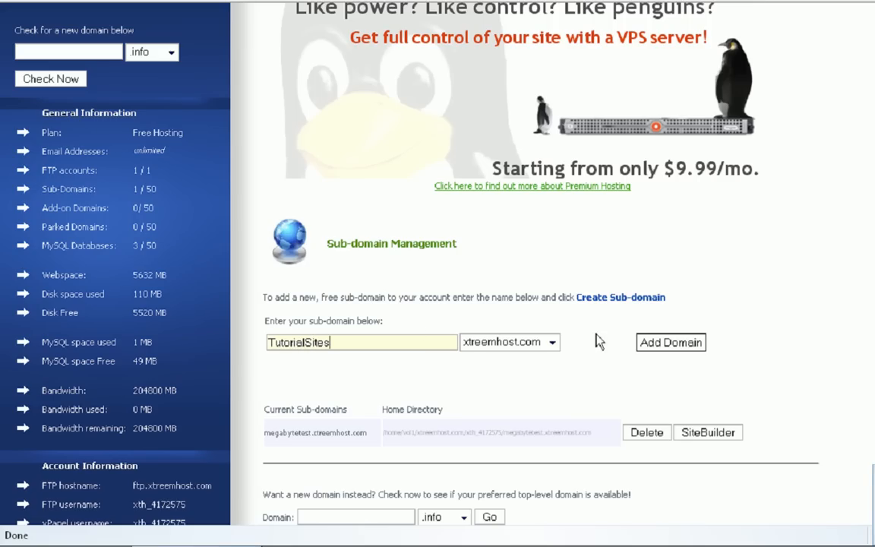
pyautogui.click(670, 341)
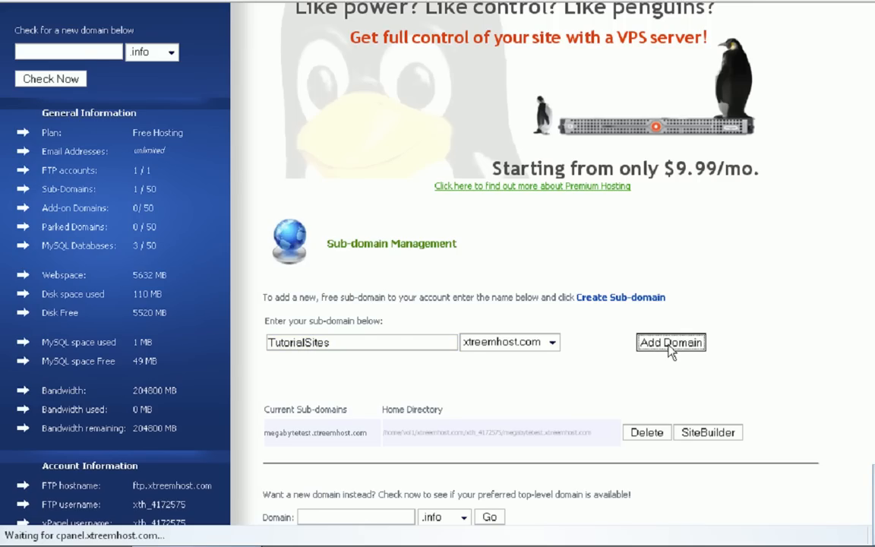
pyautogui.click(670, 343)
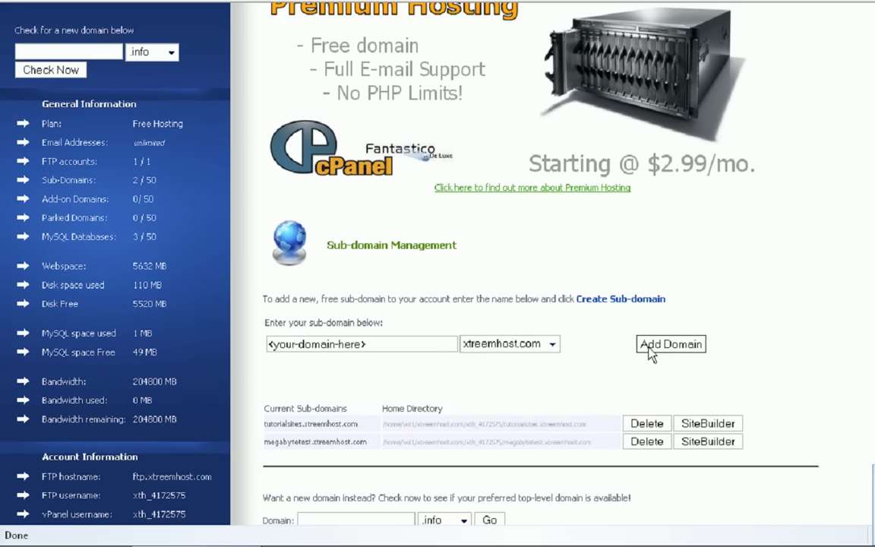
pyautogui.scroll(-3)
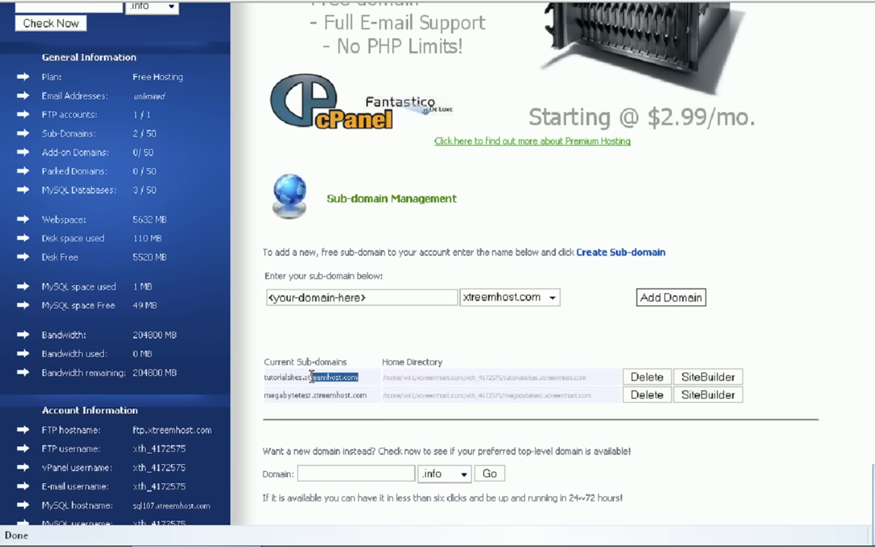
pyautogui.moveTo(428, 344)
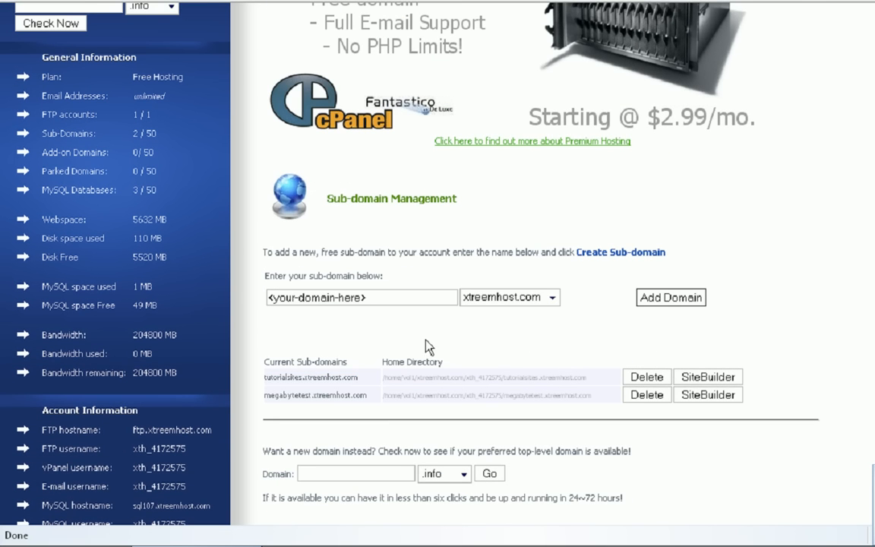
pyautogui.moveTo(384, 393)
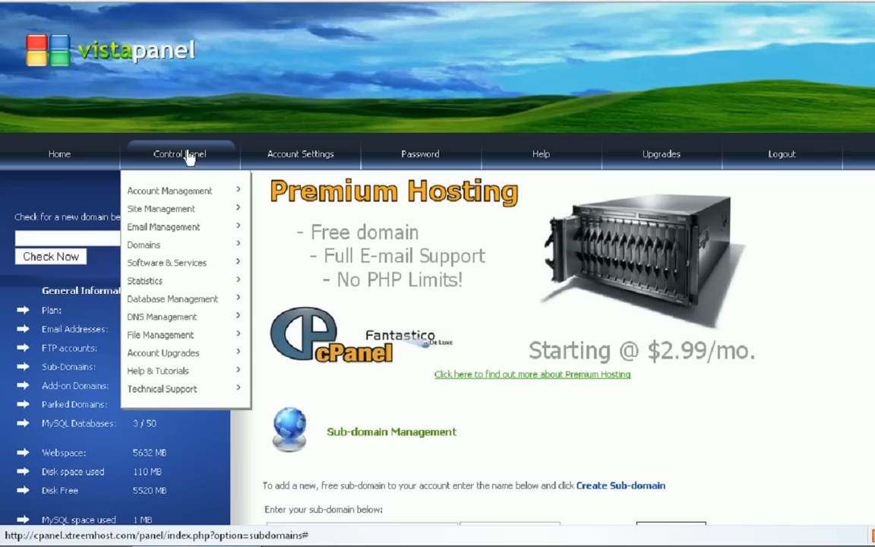
pyautogui.moveTo(159, 208)
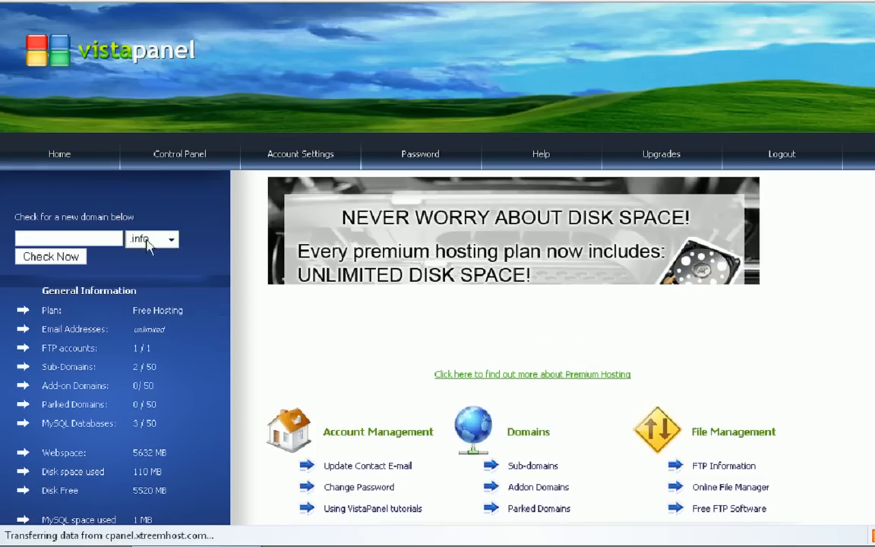
pyautogui.scroll(-3)
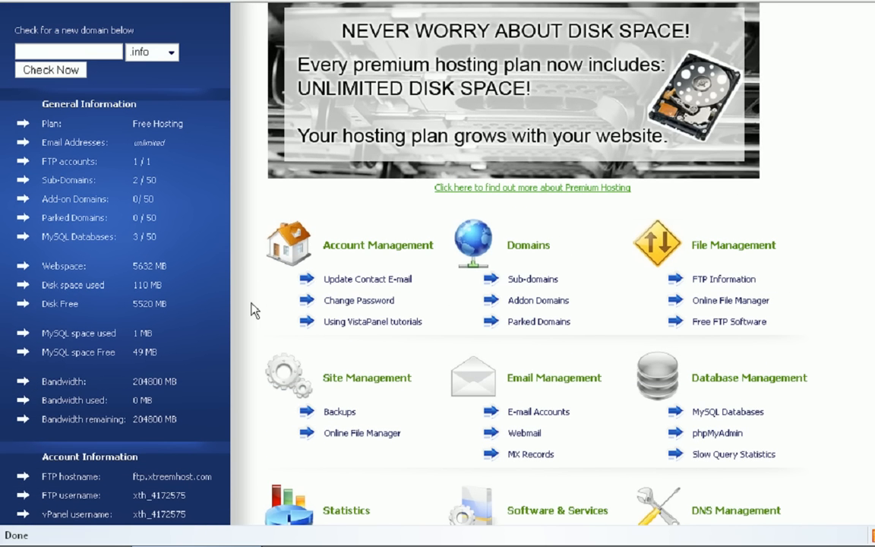
pyautogui.moveTo(214, 2)
pyautogui.write('tutorialsite.xt')
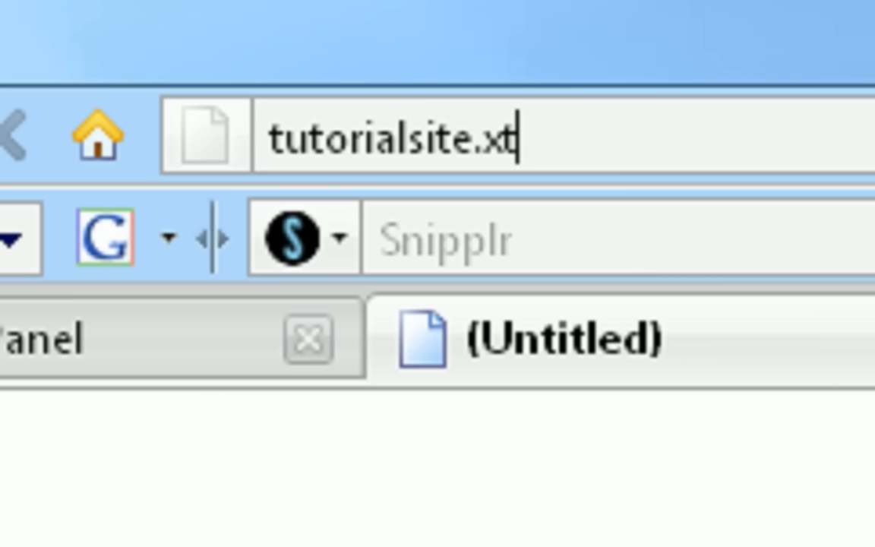
# Load tutorialsites.xtreemhost.com in a new tab, showing its empty Index of / listing
pyautogui.write('reemhost.com')
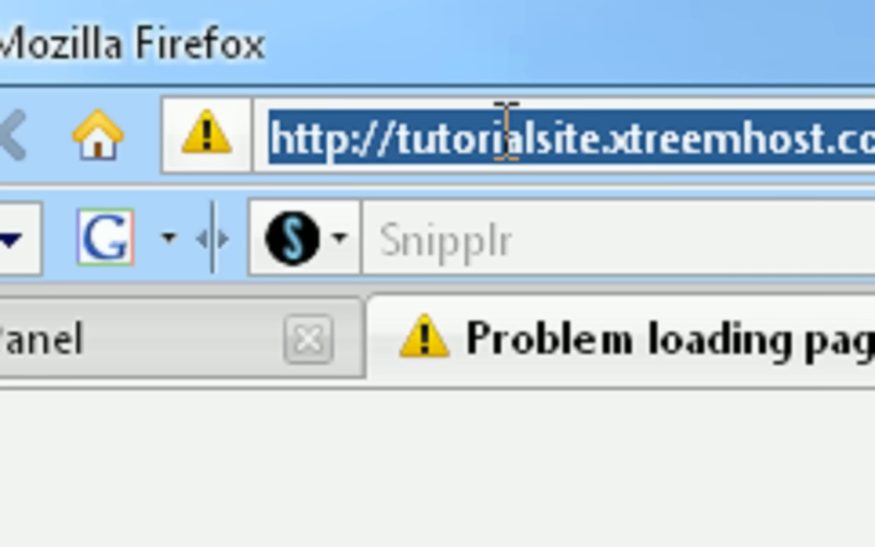
pyautogui.press('Return')
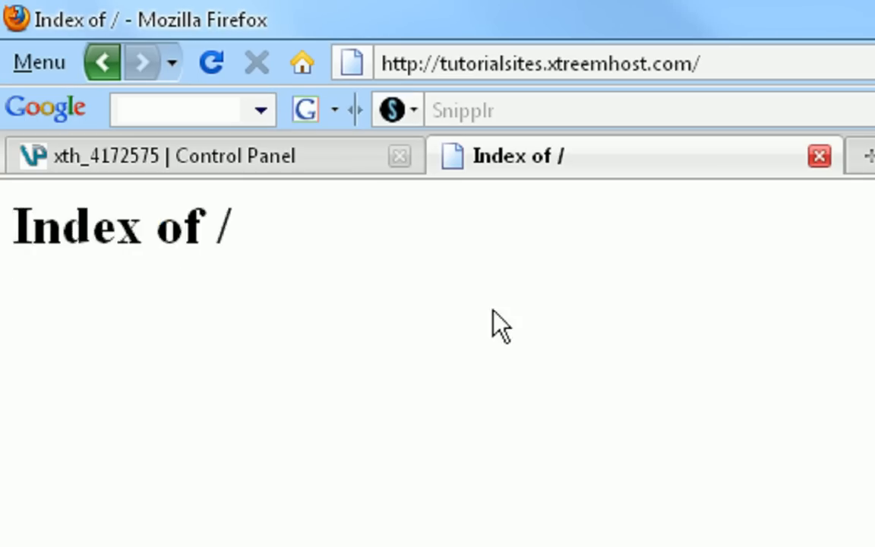
pyautogui.moveTo(316, 296)
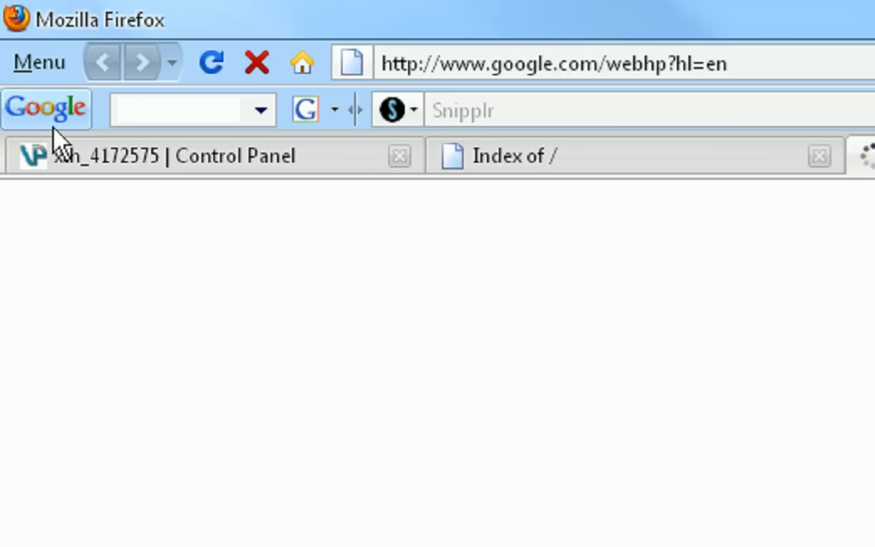
# Search Google for FileZilla and open the 'FileZilla - The free FTP solution' result
pyautogui.write('Fi')
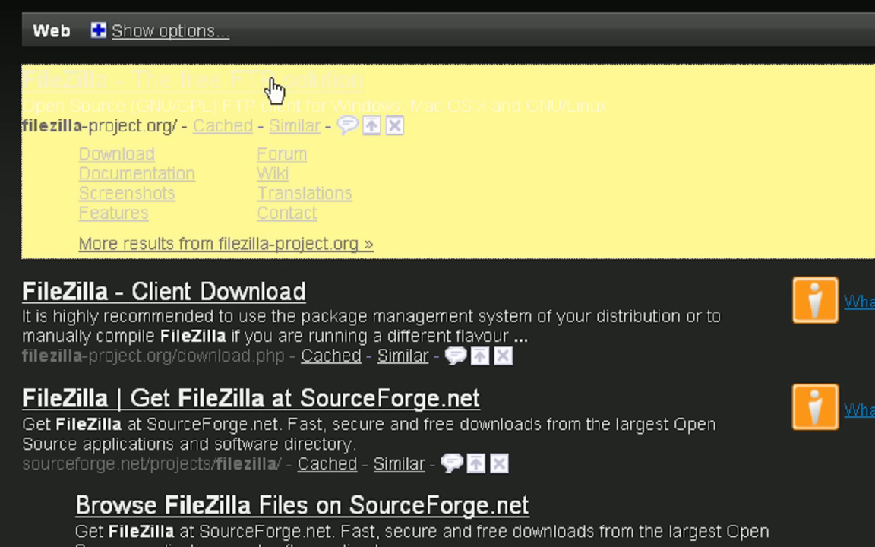
pyautogui.click(189, 78)
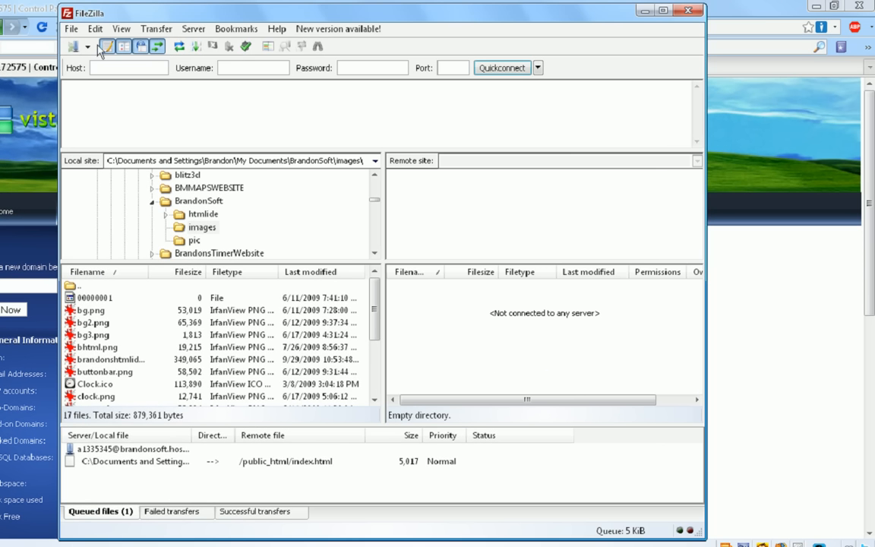
# Open FileZilla's Site Manager and add a site named Tutorialsites
pyautogui.click(122, 29)
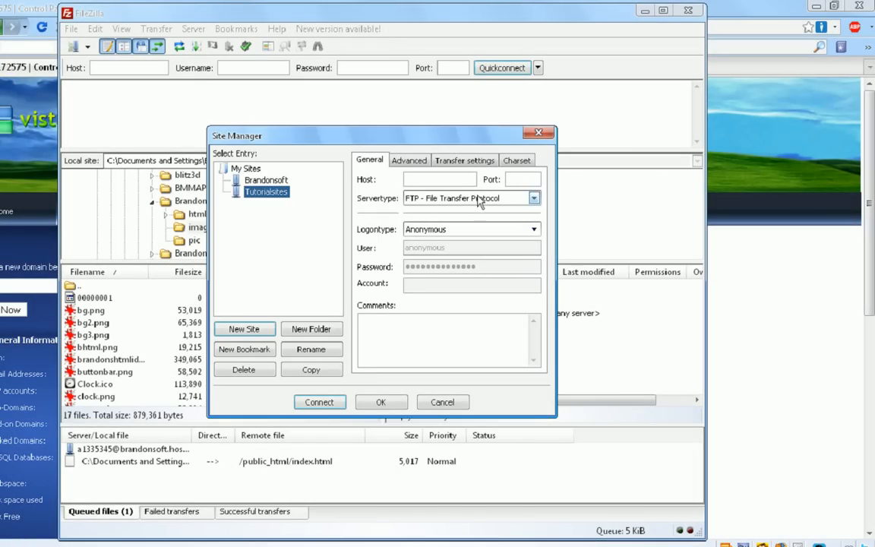
pyautogui.moveTo(458, 302)
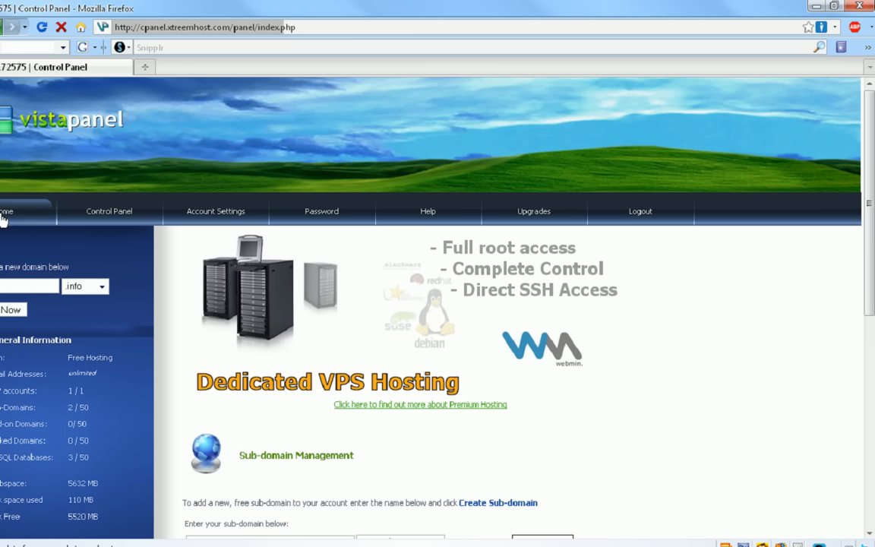
# Open VistaPanel's FTP Information page and select the FTP hostname to copy
pyautogui.scroll(-3)
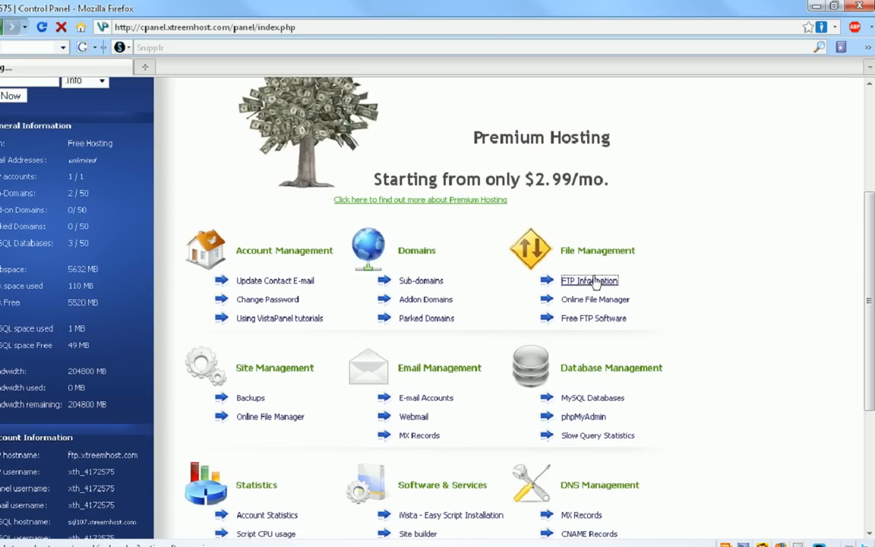
pyautogui.click(589, 280)
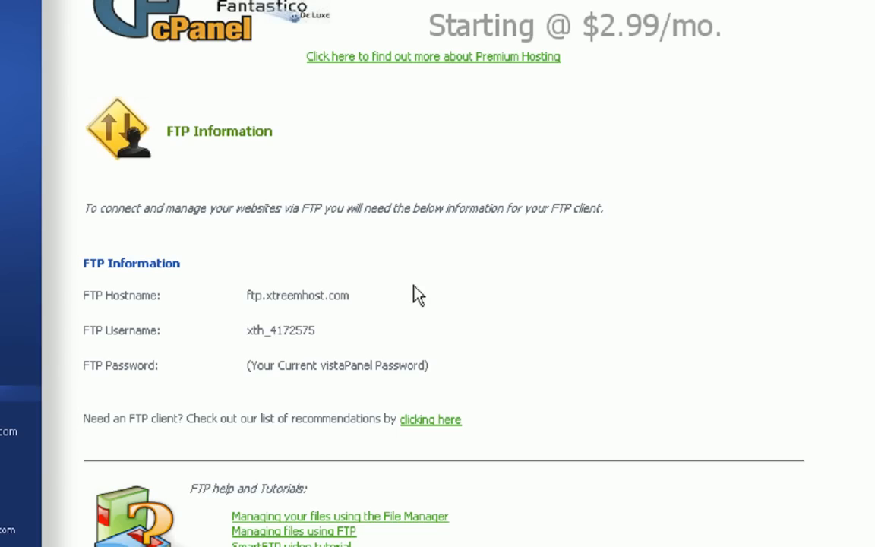
pyautogui.doubleClick(279, 329)
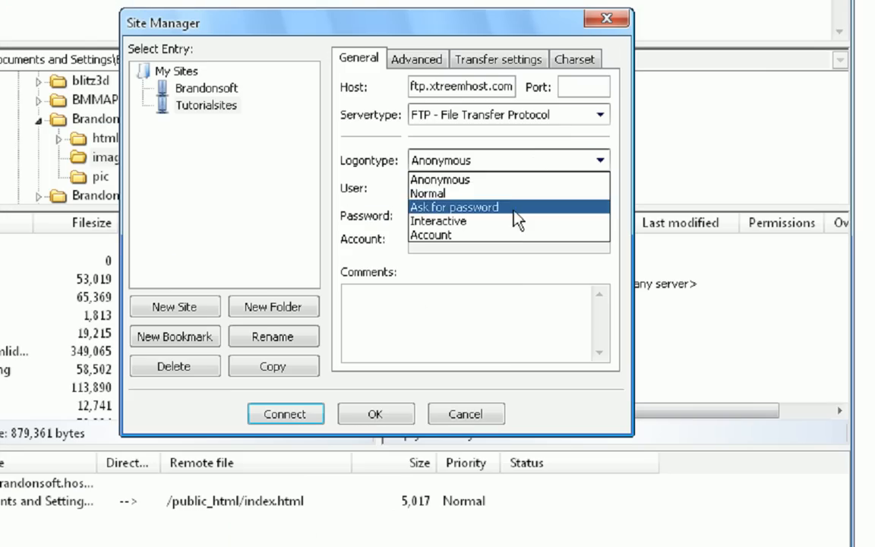
pyautogui.click(428, 193)
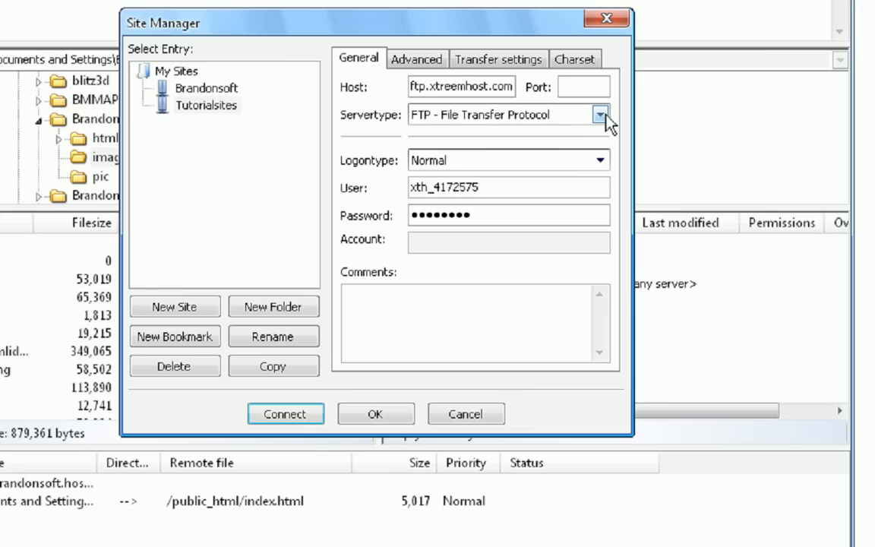
pyautogui.write('80')
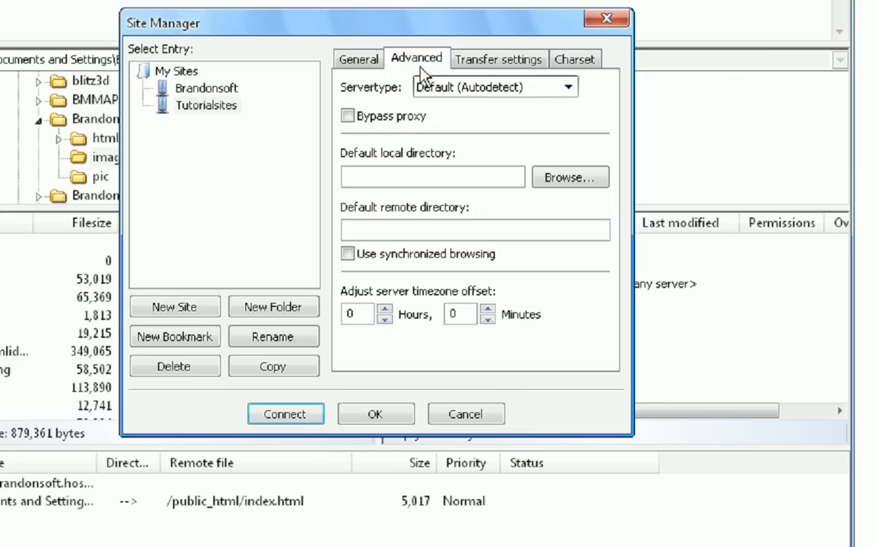
pyautogui.click(357, 59)
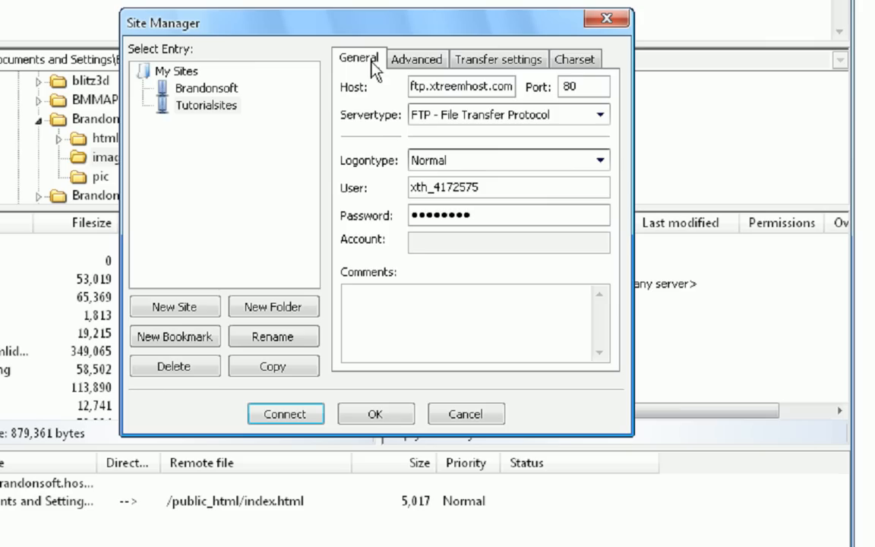
pyautogui.moveTo(336, 357)
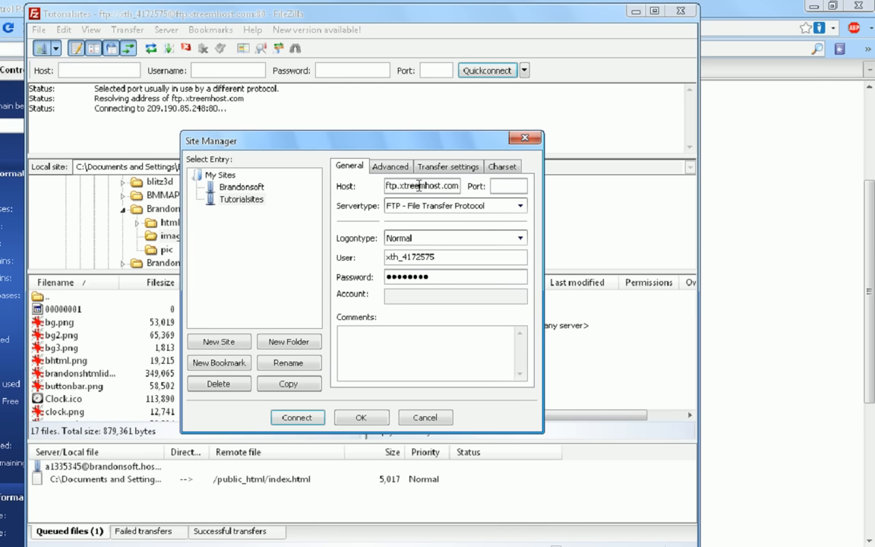
# Connect to the Tutorialsites site, confirming Yes to break the current connection
pyautogui.click(297, 417)
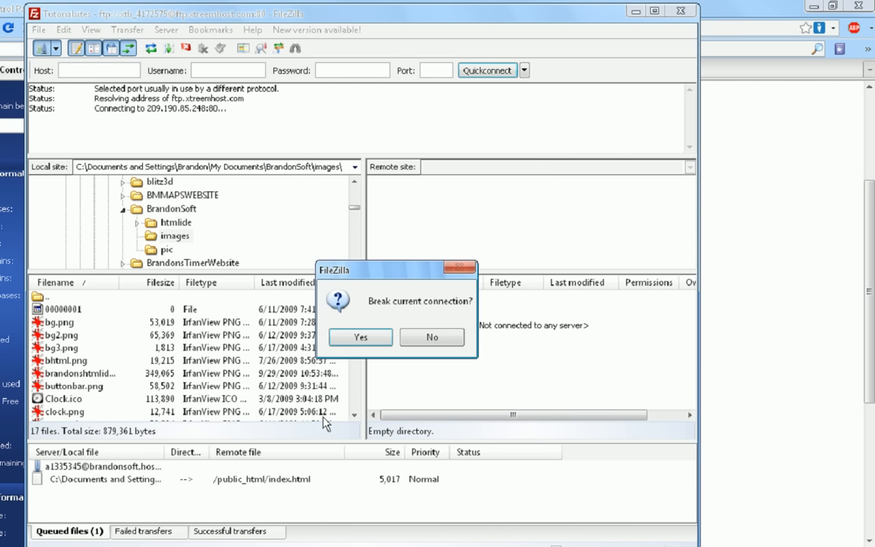
pyautogui.click(360, 336)
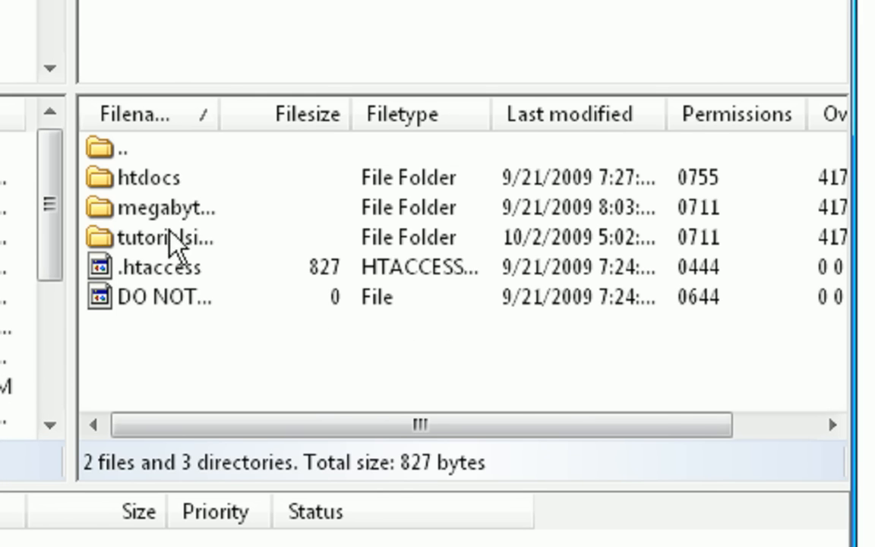
pyautogui.moveTo(173, 205)
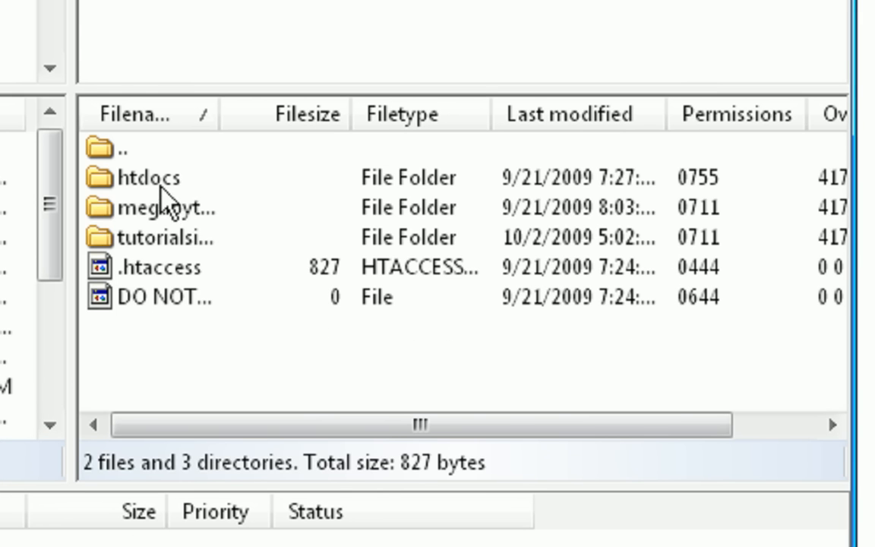
# Browse into tutorialsites.xtreemhost.com and open its empty htdocs folder
pyautogui.click(174, 237)
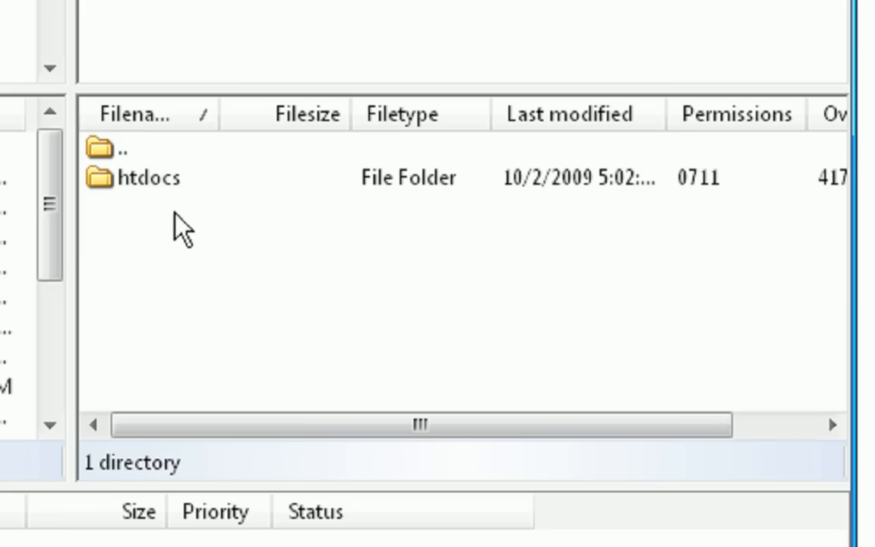
pyautogui.doubleClick(137, 177)
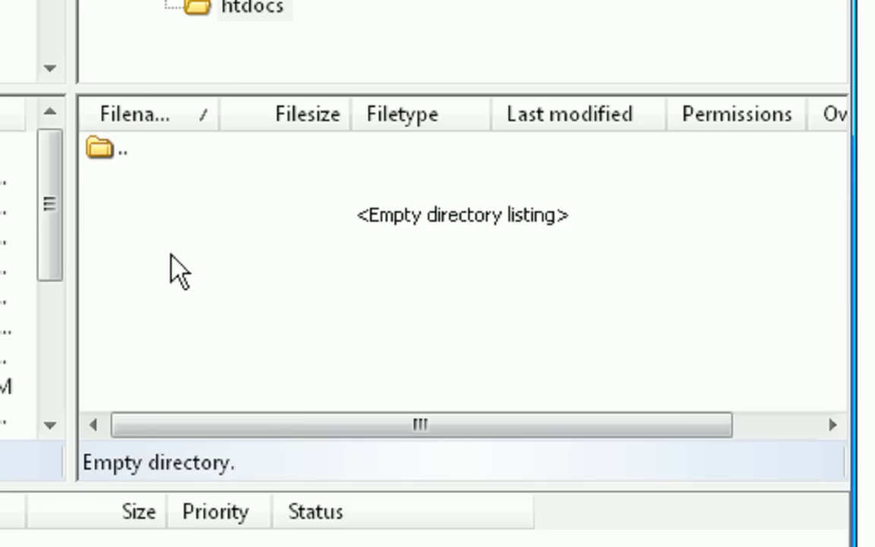
pyautogui.moveTo(193, 266)
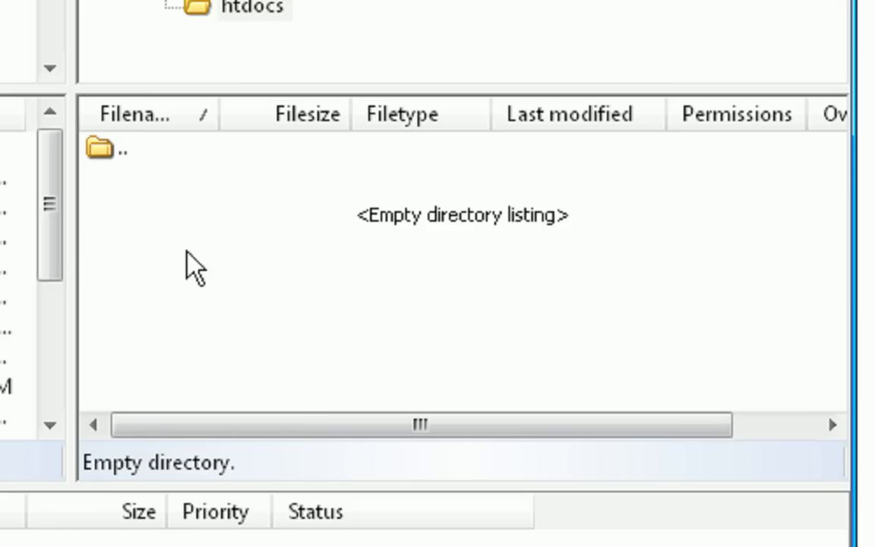
pyautogui.moveTo(220, 239)
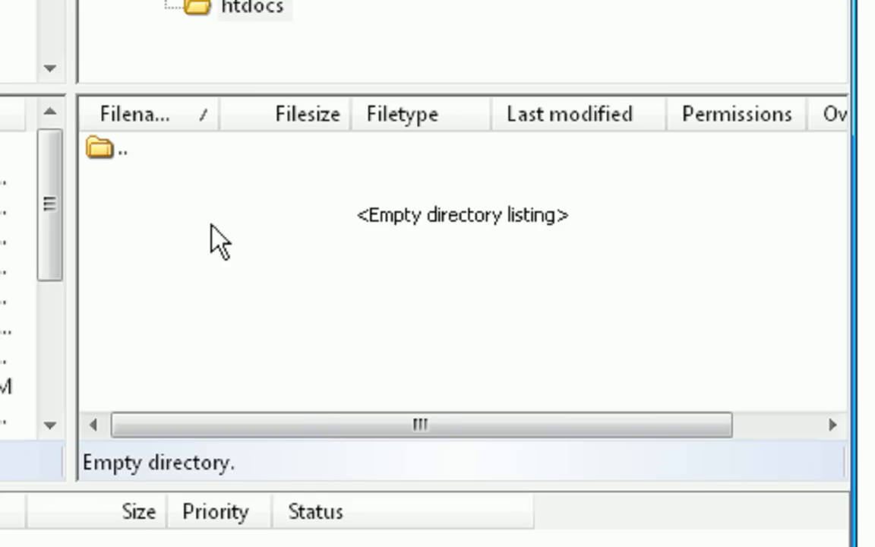
pyautogui.moveTo(188, 218)
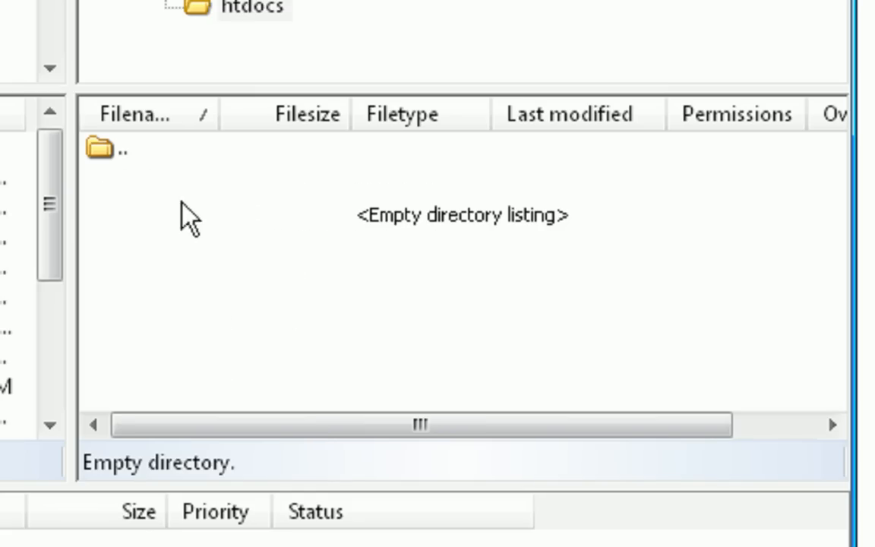
pyautogui.moveTo(270, 293)
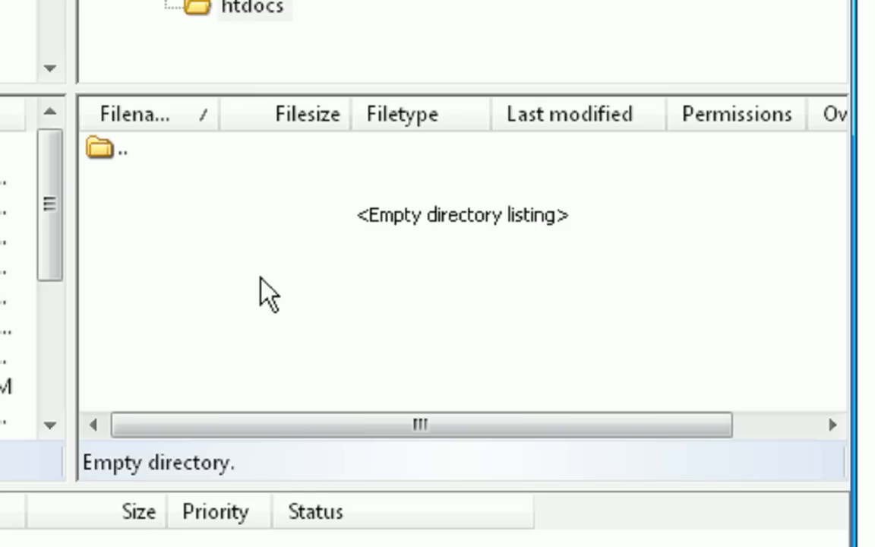
pyautogui.moveTo(315, 304)
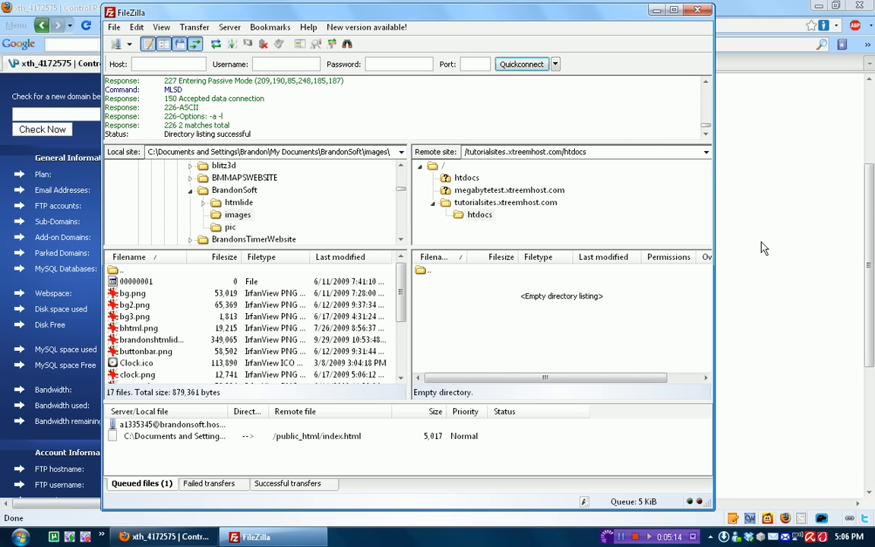
pyautogui.moveTo(722, 254)
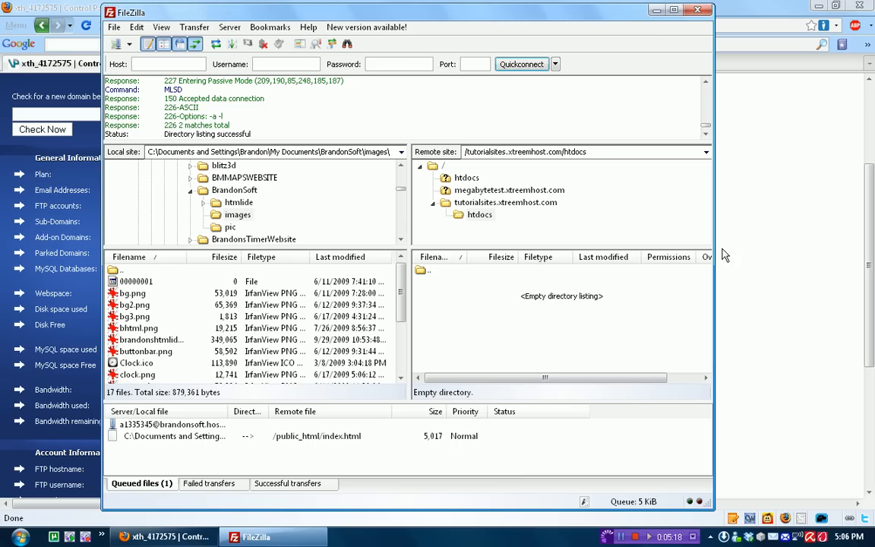